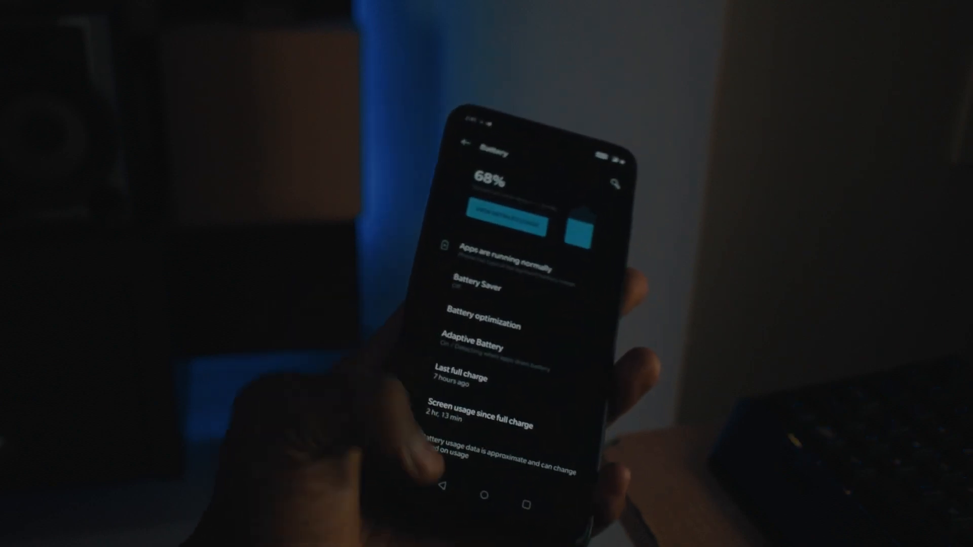
{"action": "left_click", "coordinate": [463, 144]}
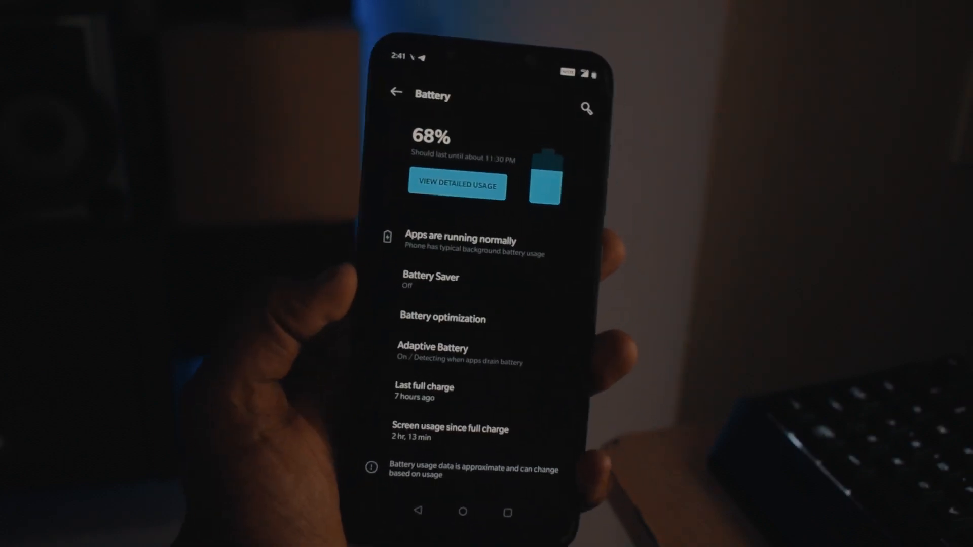
{"action": "left_click", "coordinate": [457, 185]}
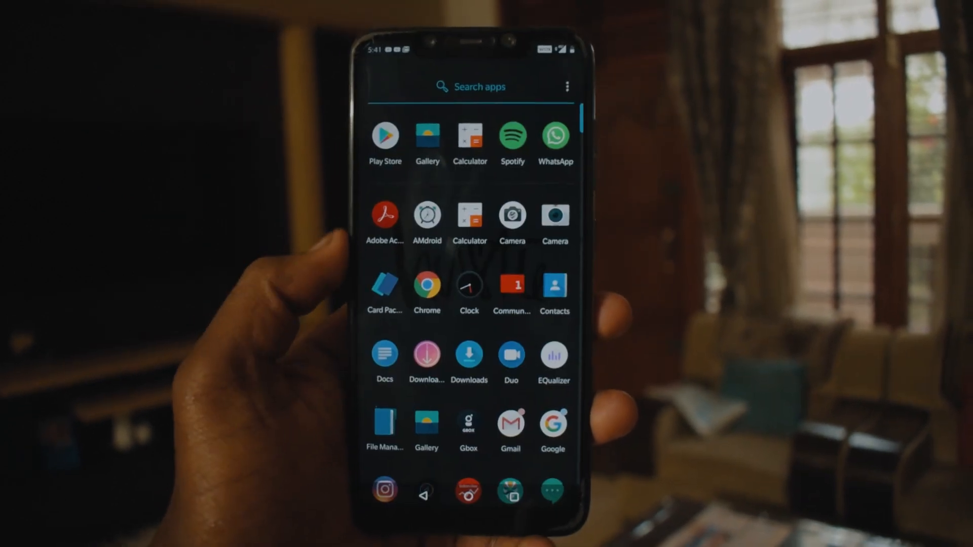
{"action": "scroll", "scroll_direction": "down", "scroll_amount": 3}
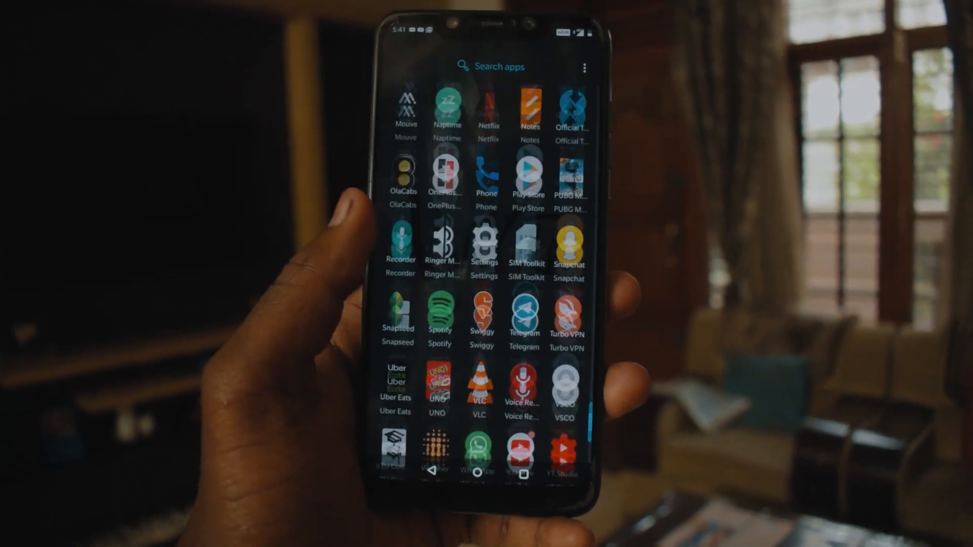